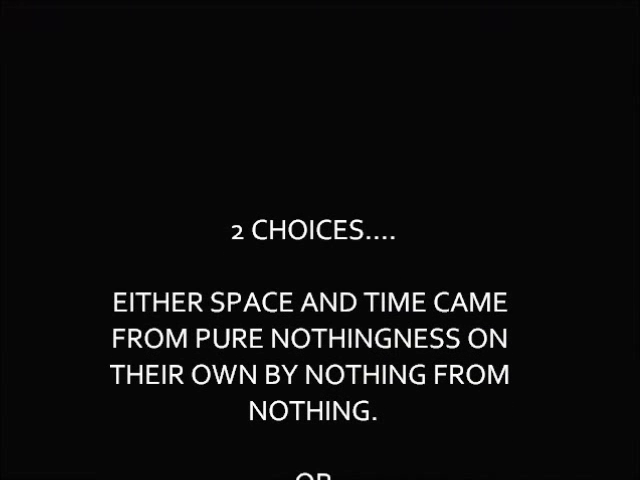
scroll("down", 3)
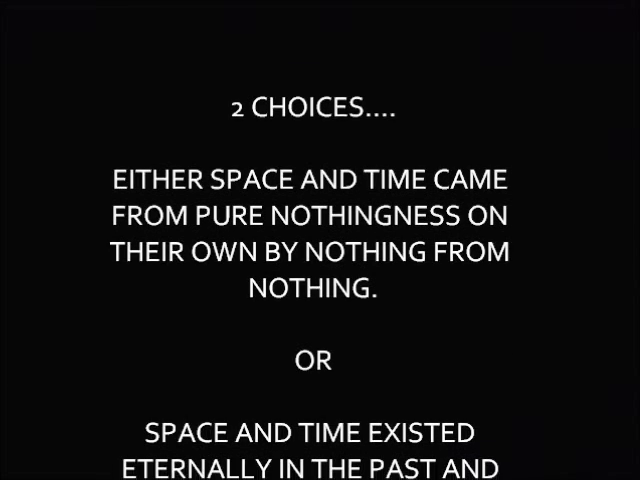
scroll("down", 3)
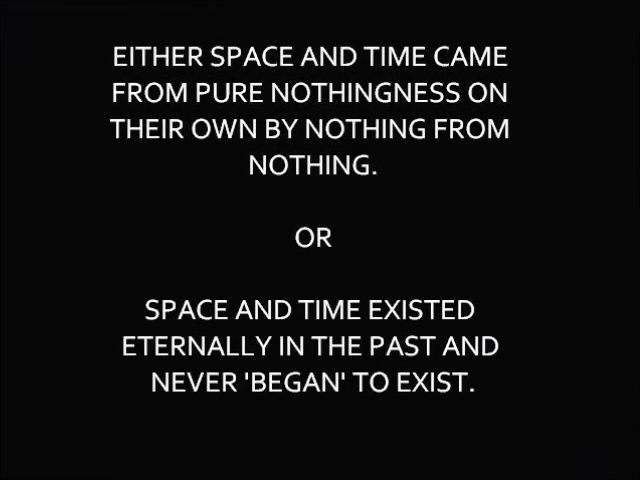
scroll("down", 3)
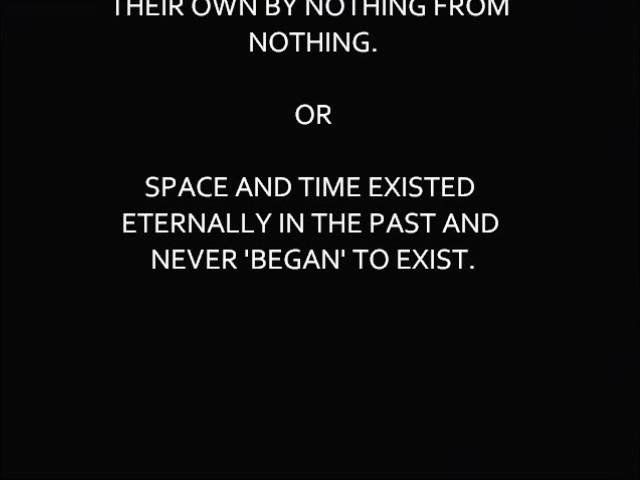